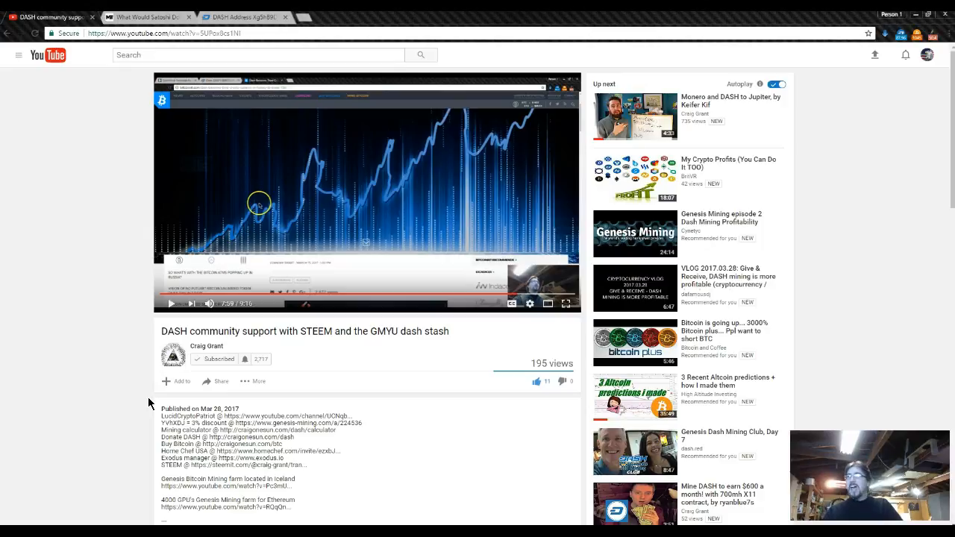
pyautogui.moveTo(179, 402)
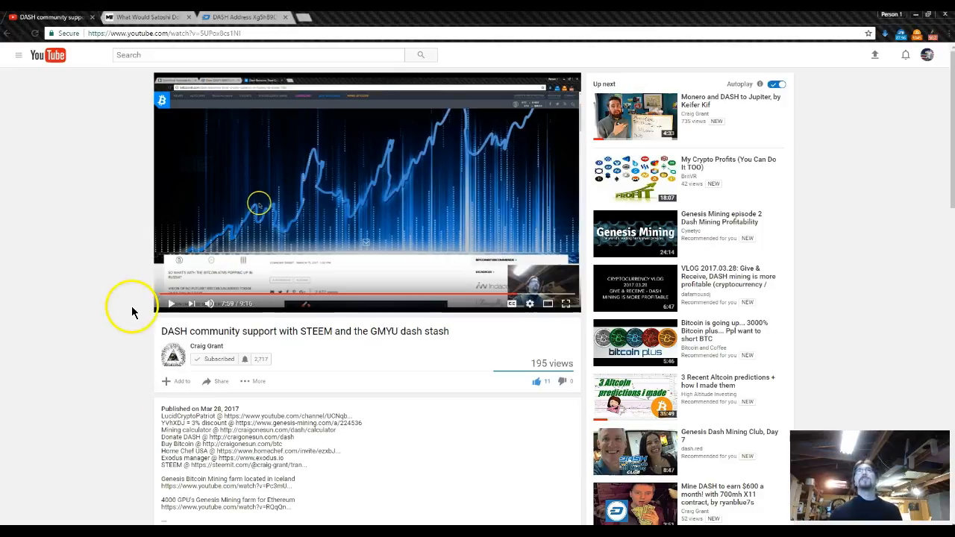
pyautogui.moveTo(136, 226)
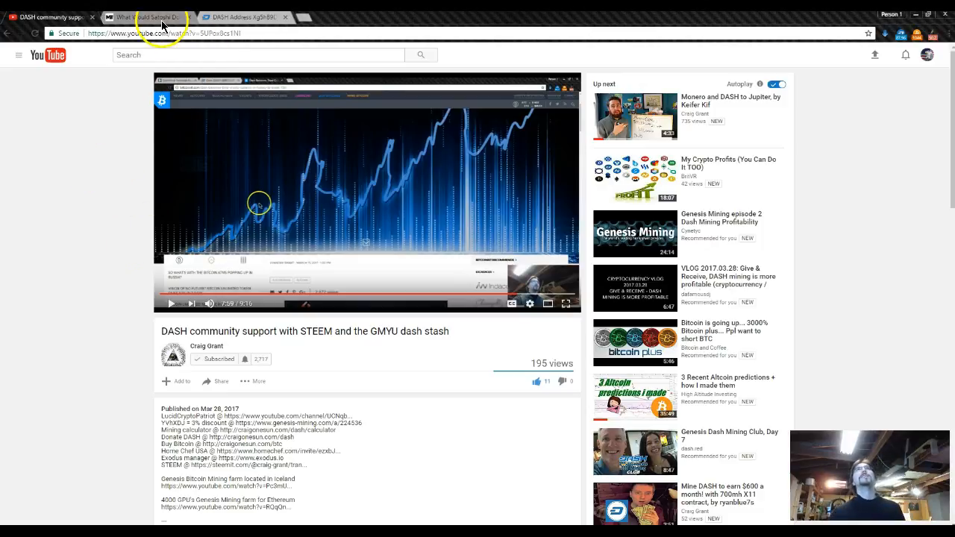
# Read 'What Would Satoshi Do? The Religiosity in Bitcoin' down to the Twitter follow note.
pyautogui.click(150, 16)
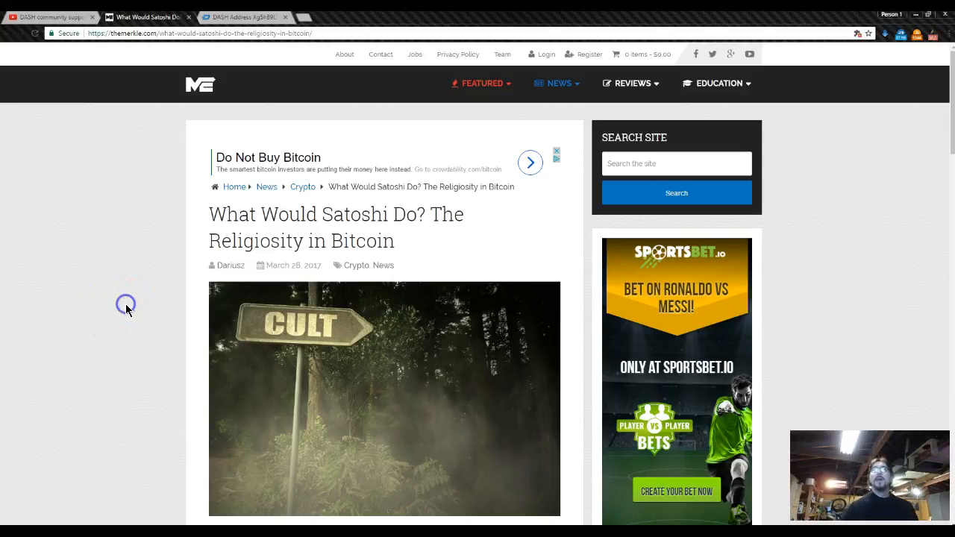
pyautogui.scroll(-3)
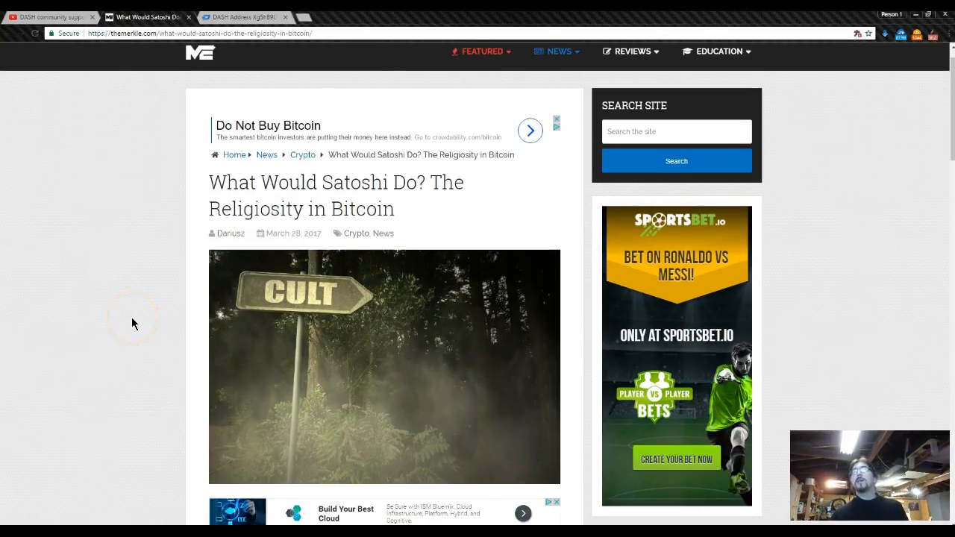
pyautogui.scroll(-3)
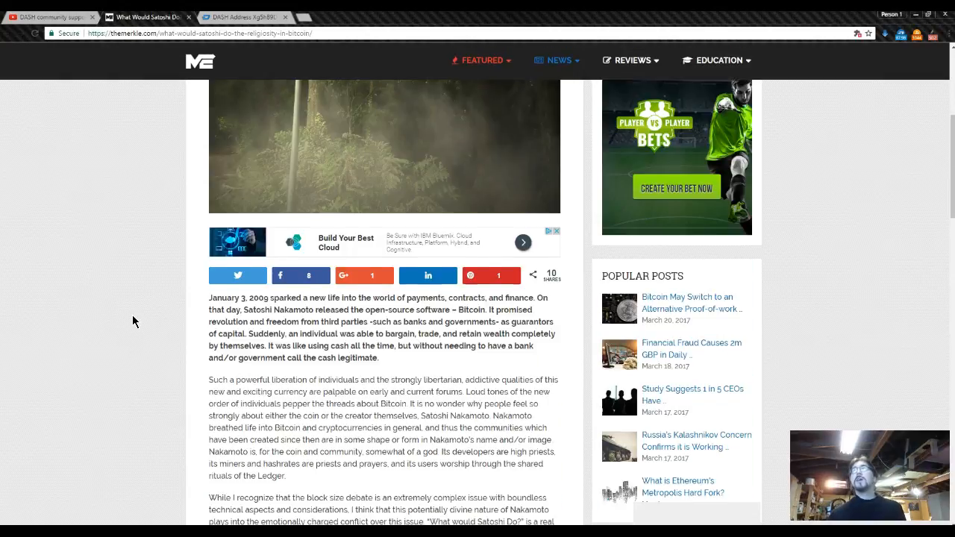
pyautogui.scroll(-3)
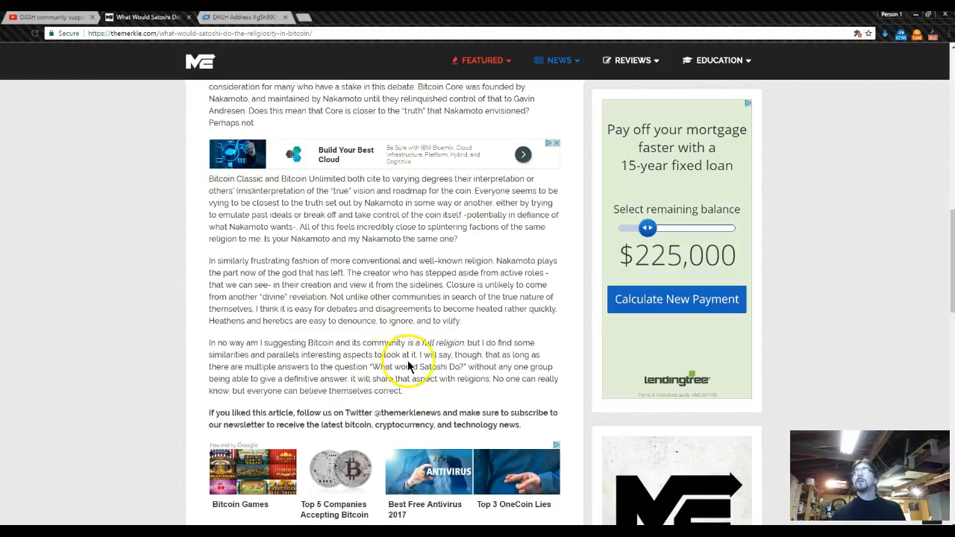
pyautogui.moveTo(235, 343)
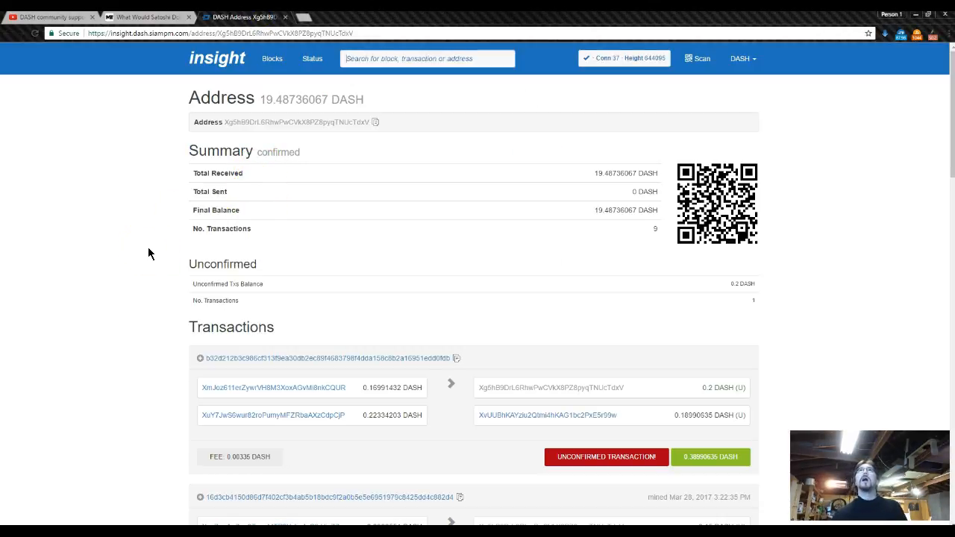
# Check the address's 19.487 DASH balance and 0.2 DASH unconfirmed transaction, then return to the article.
pyautogui.scroll(-3)
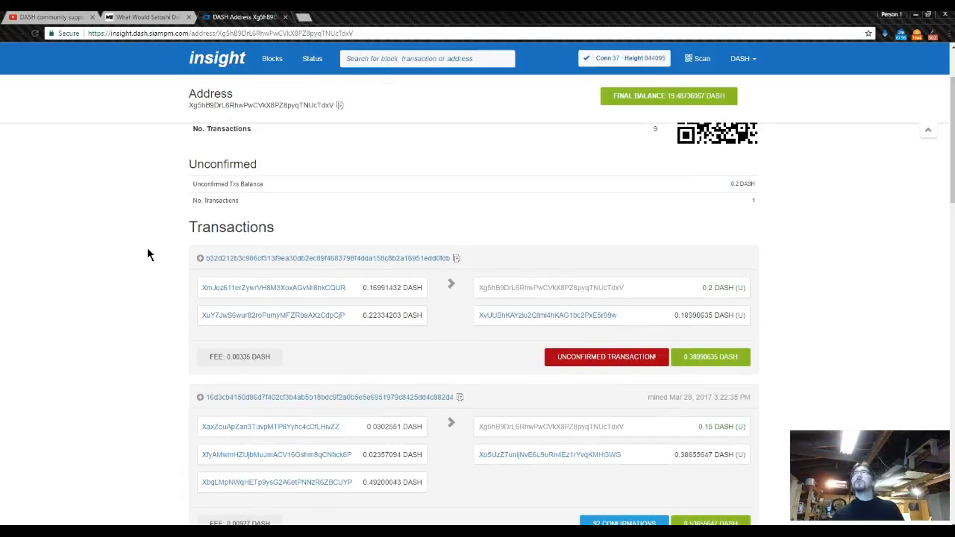
pyautogui.scroll(-3)
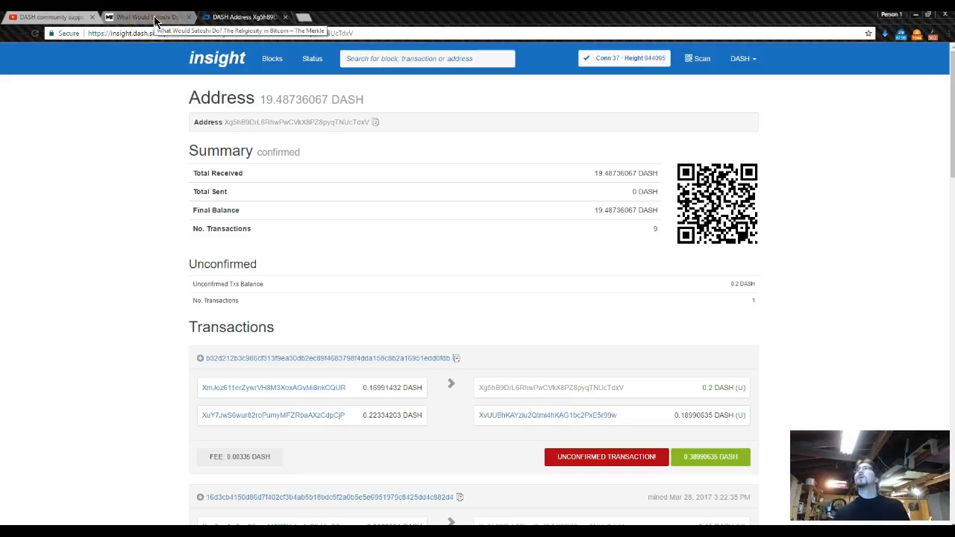
pyautogui.click(142, 16)
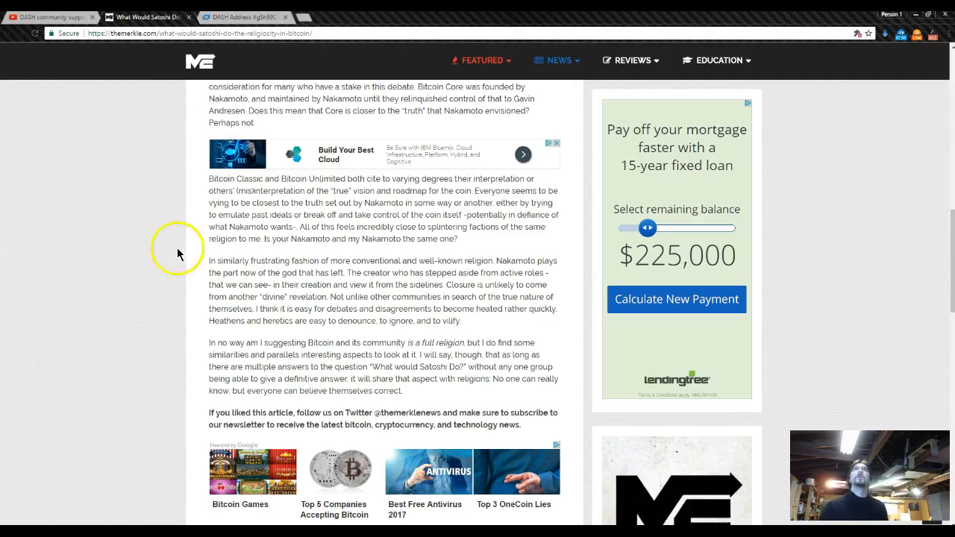
pyautogui.moveTo(171, 265)
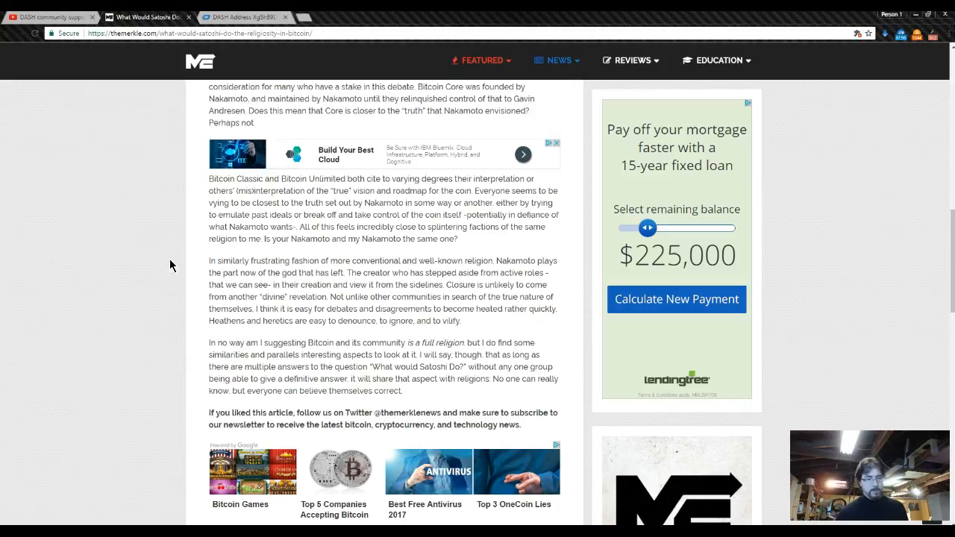